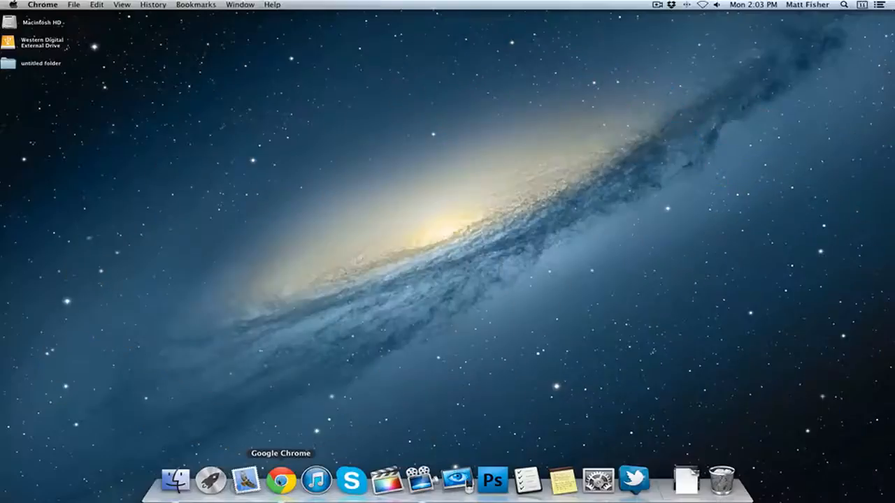
Bring the Tattiebogle Xbox 360 Controller Mac OS X driver page forward in Chrome
left_click(280, 480)
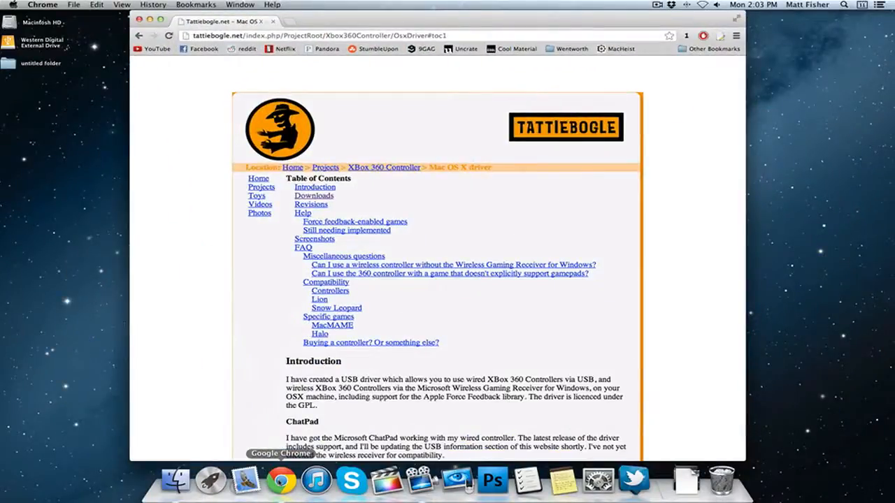
mouse_move(343, 237)
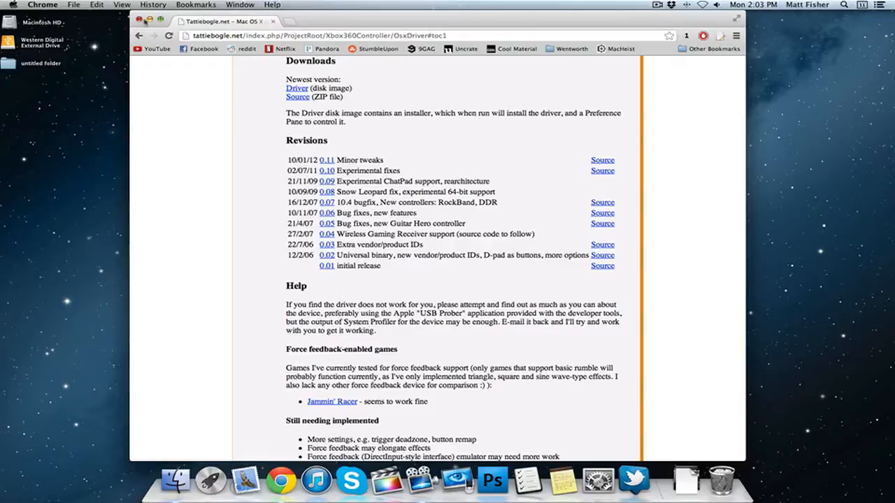
Show all preference panes in System Preferences, including the Xbox 360 Controllers pane
left_click(138, 21)
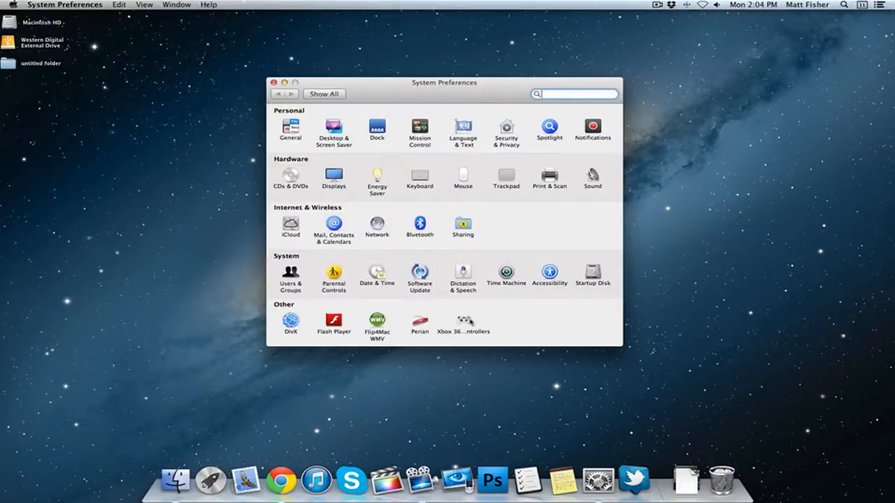
mouse_move(485, 335)
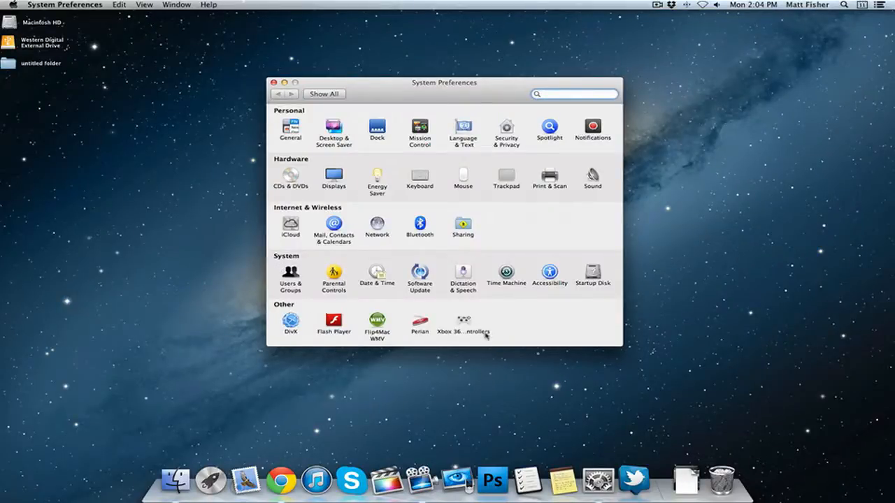
Open the Xbox 360 Controllers pane showing Controller 1 (Wired) and driver version 0.11
left_click(462, 321)
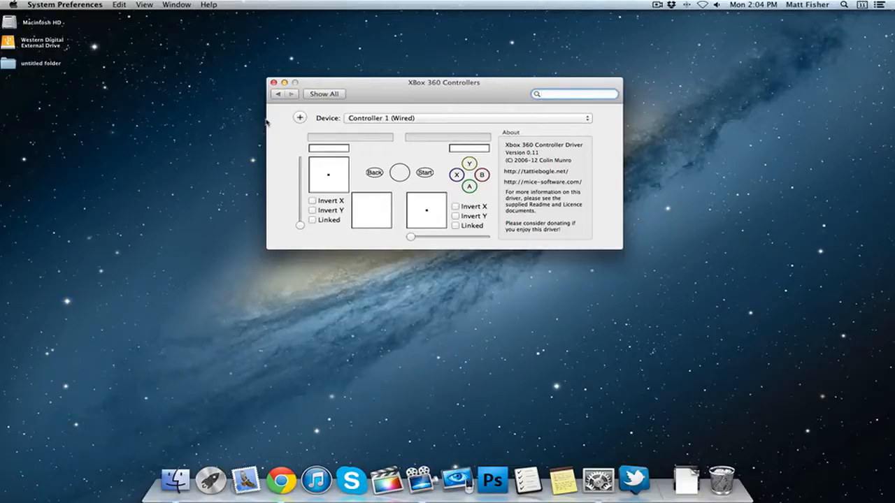
left_click(573, 94)
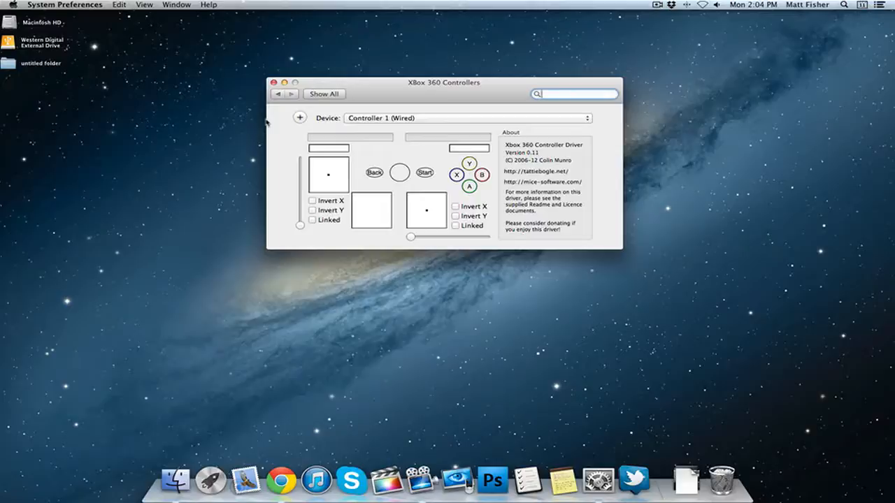